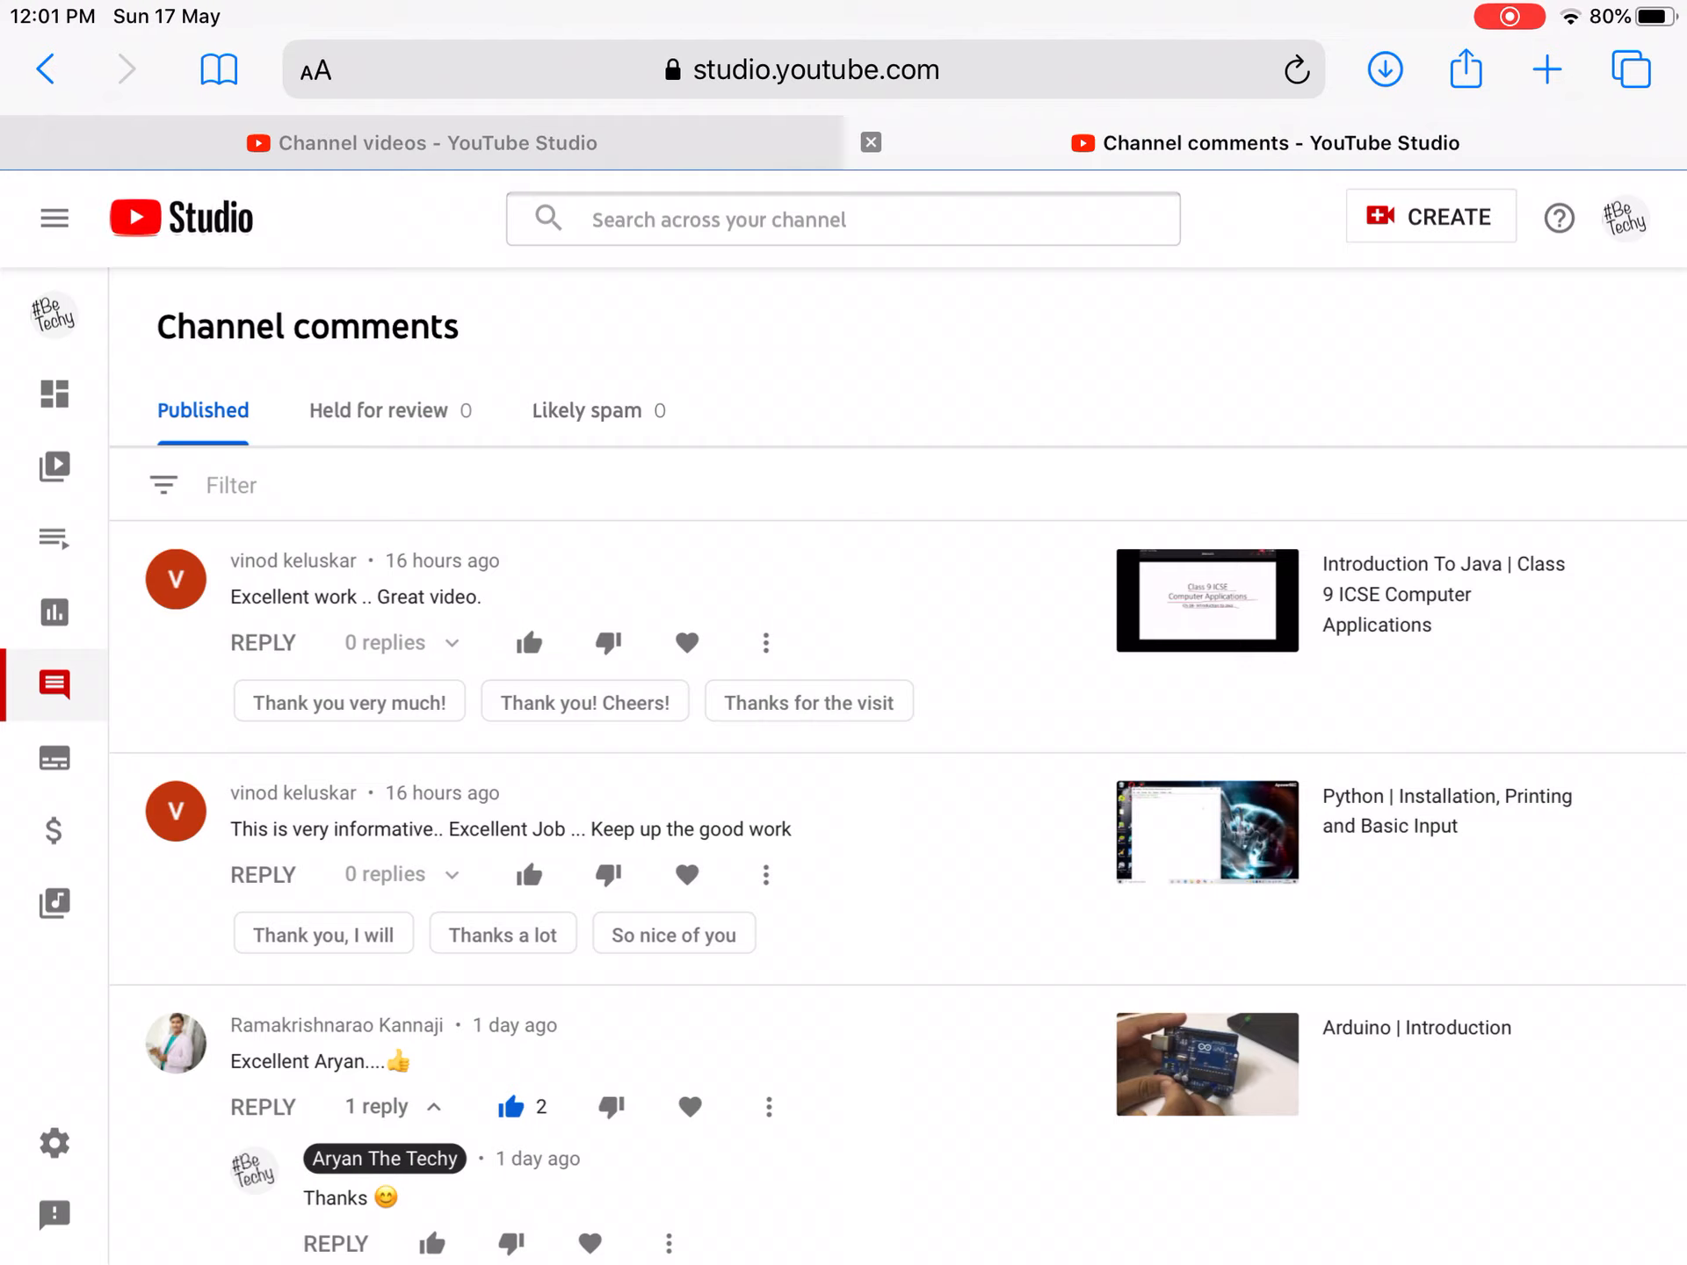
mouse_move(183, 218)
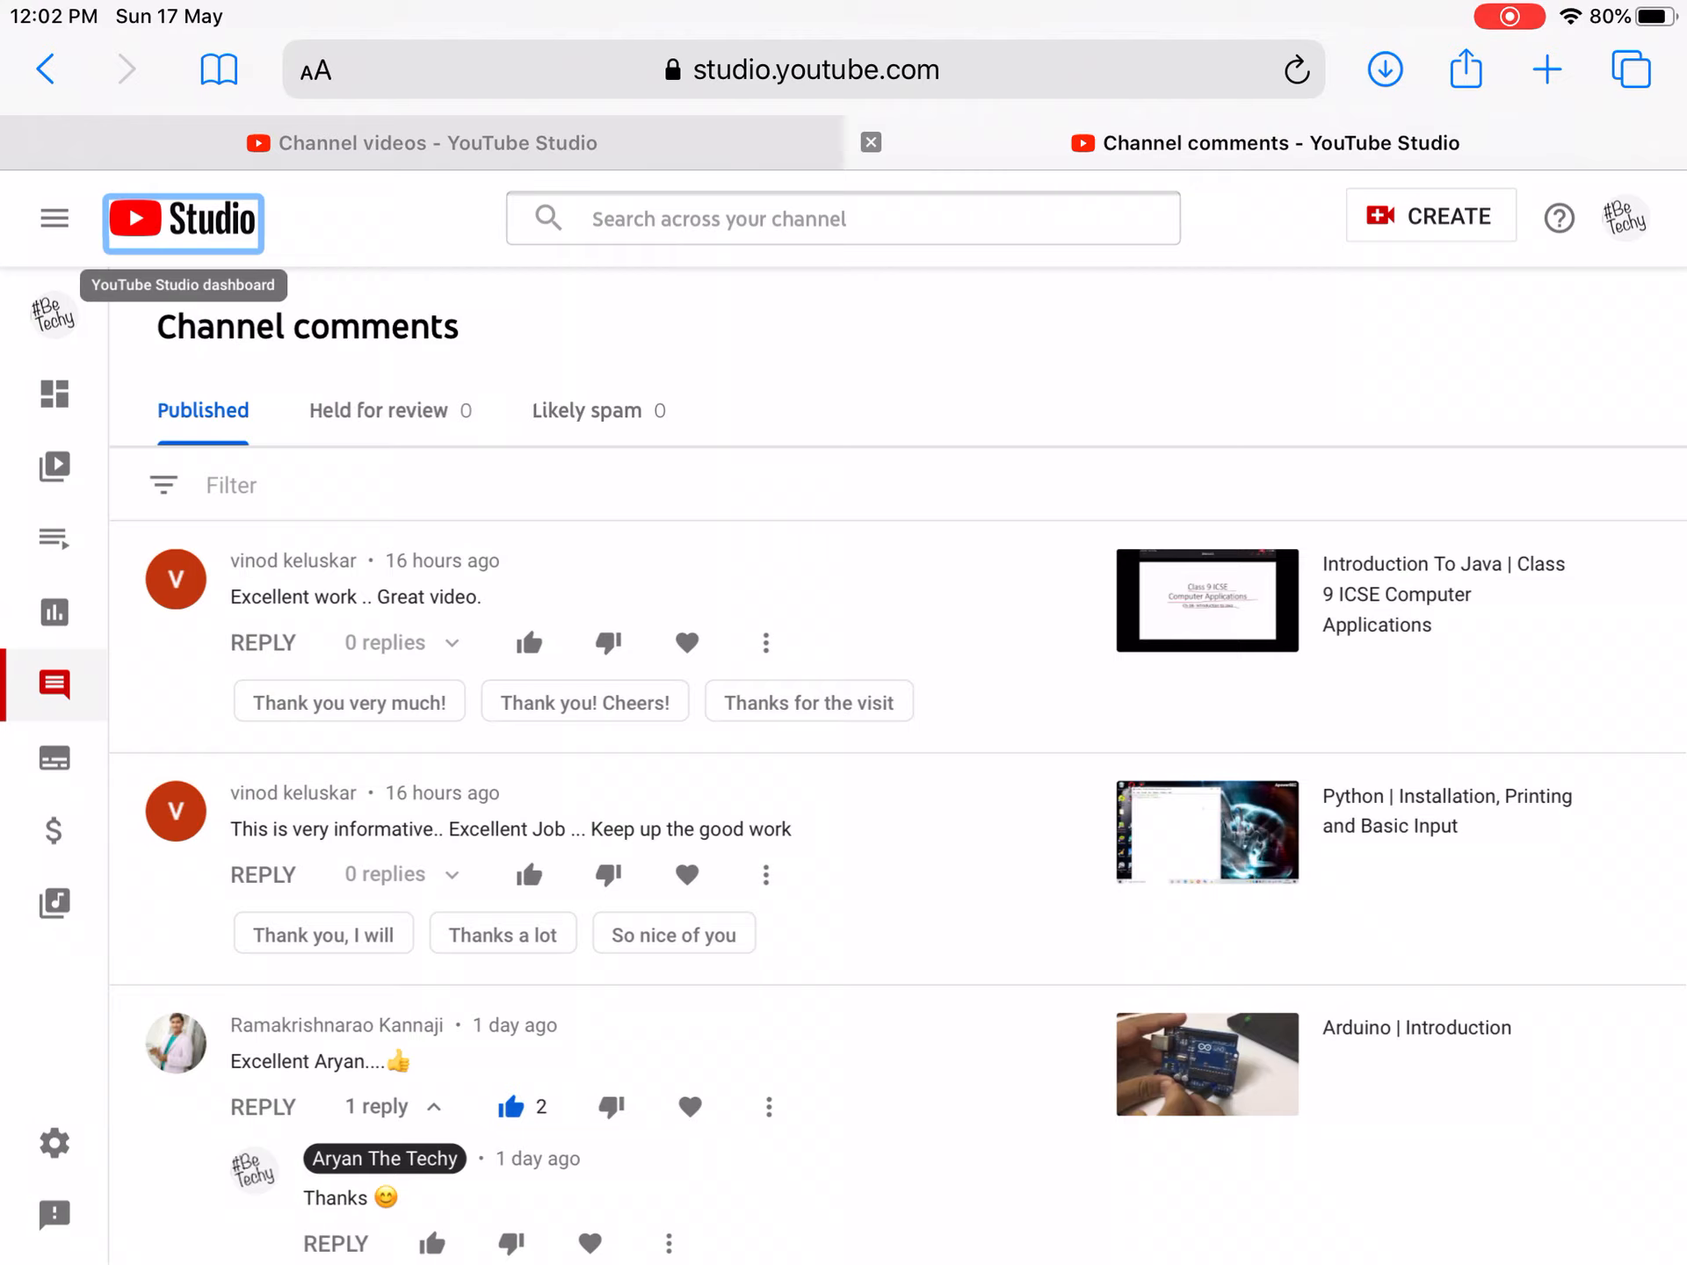
- Scroll through the channel comments and review the comment filter options without applying one
scroll("down", 3)
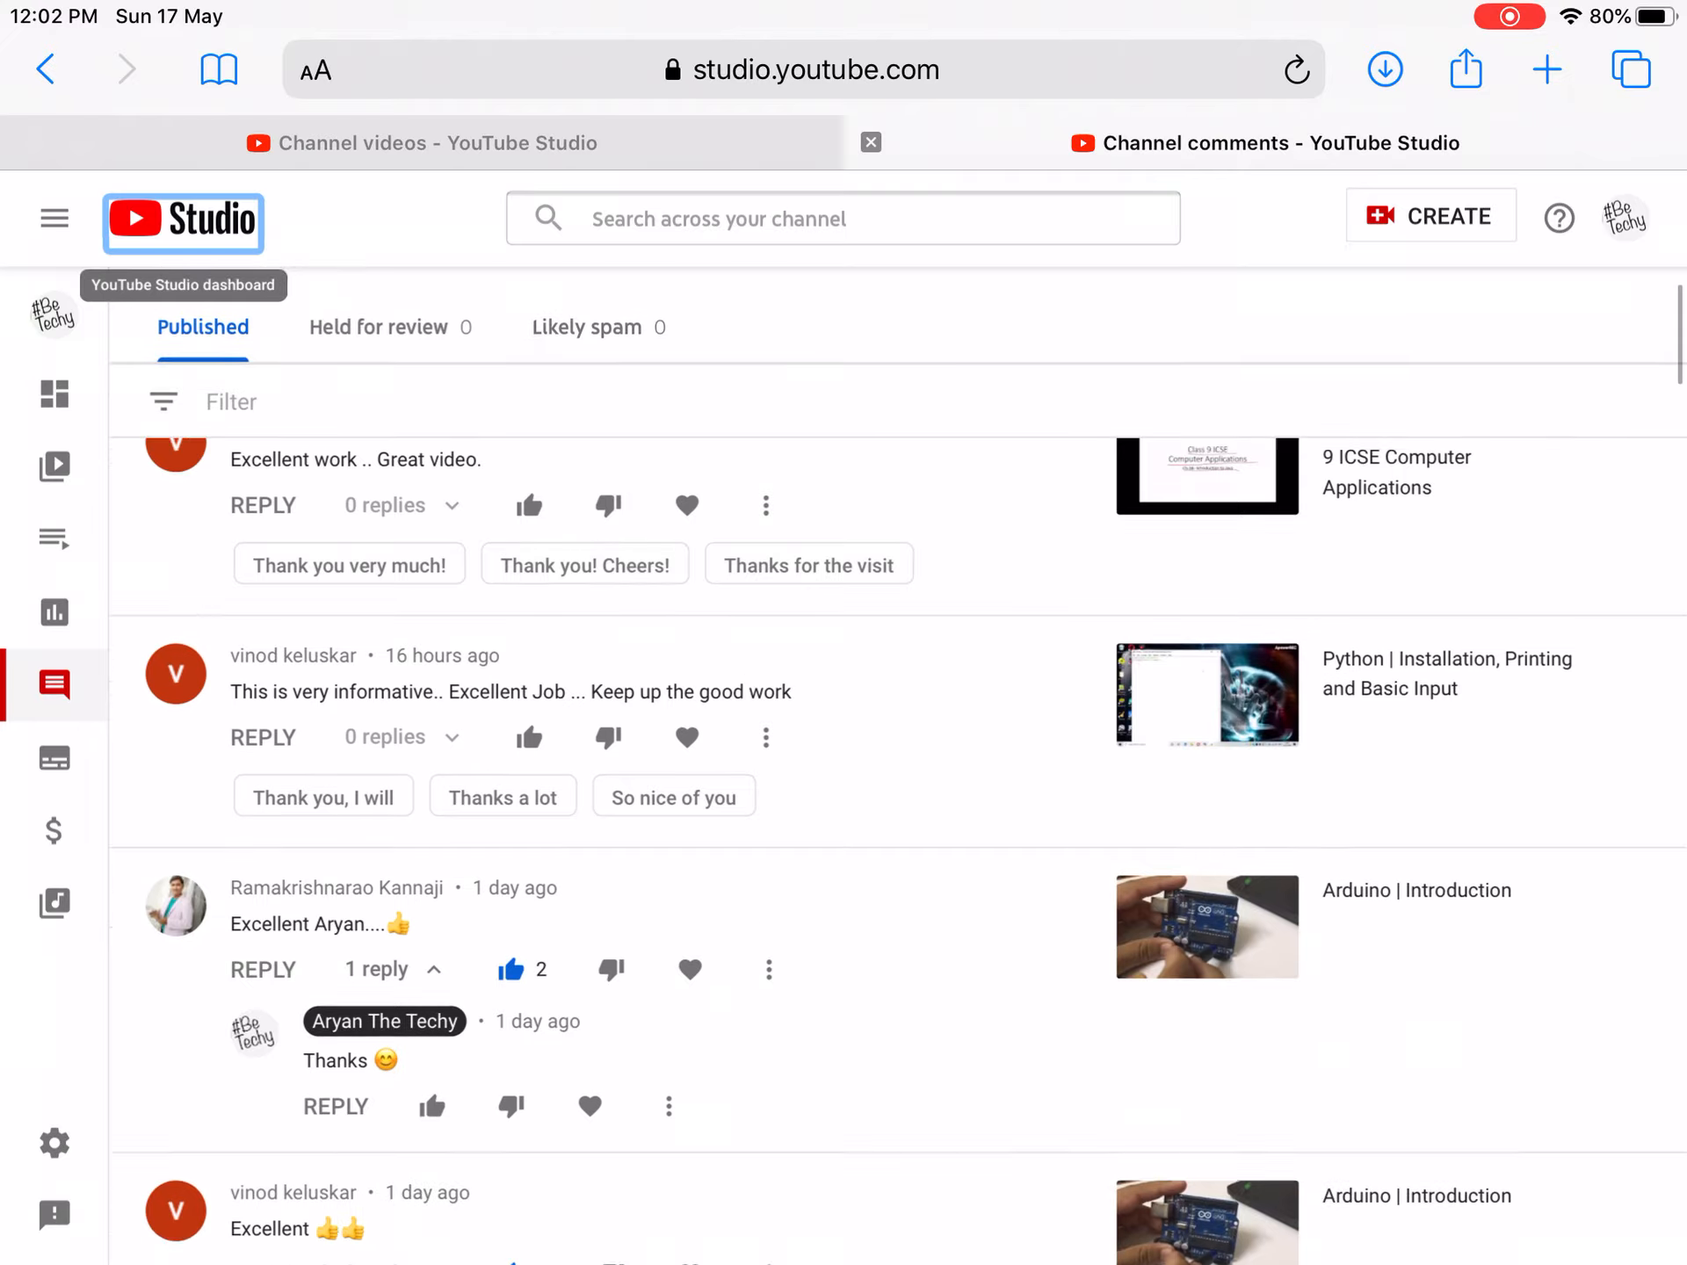
scroll("down", 3)
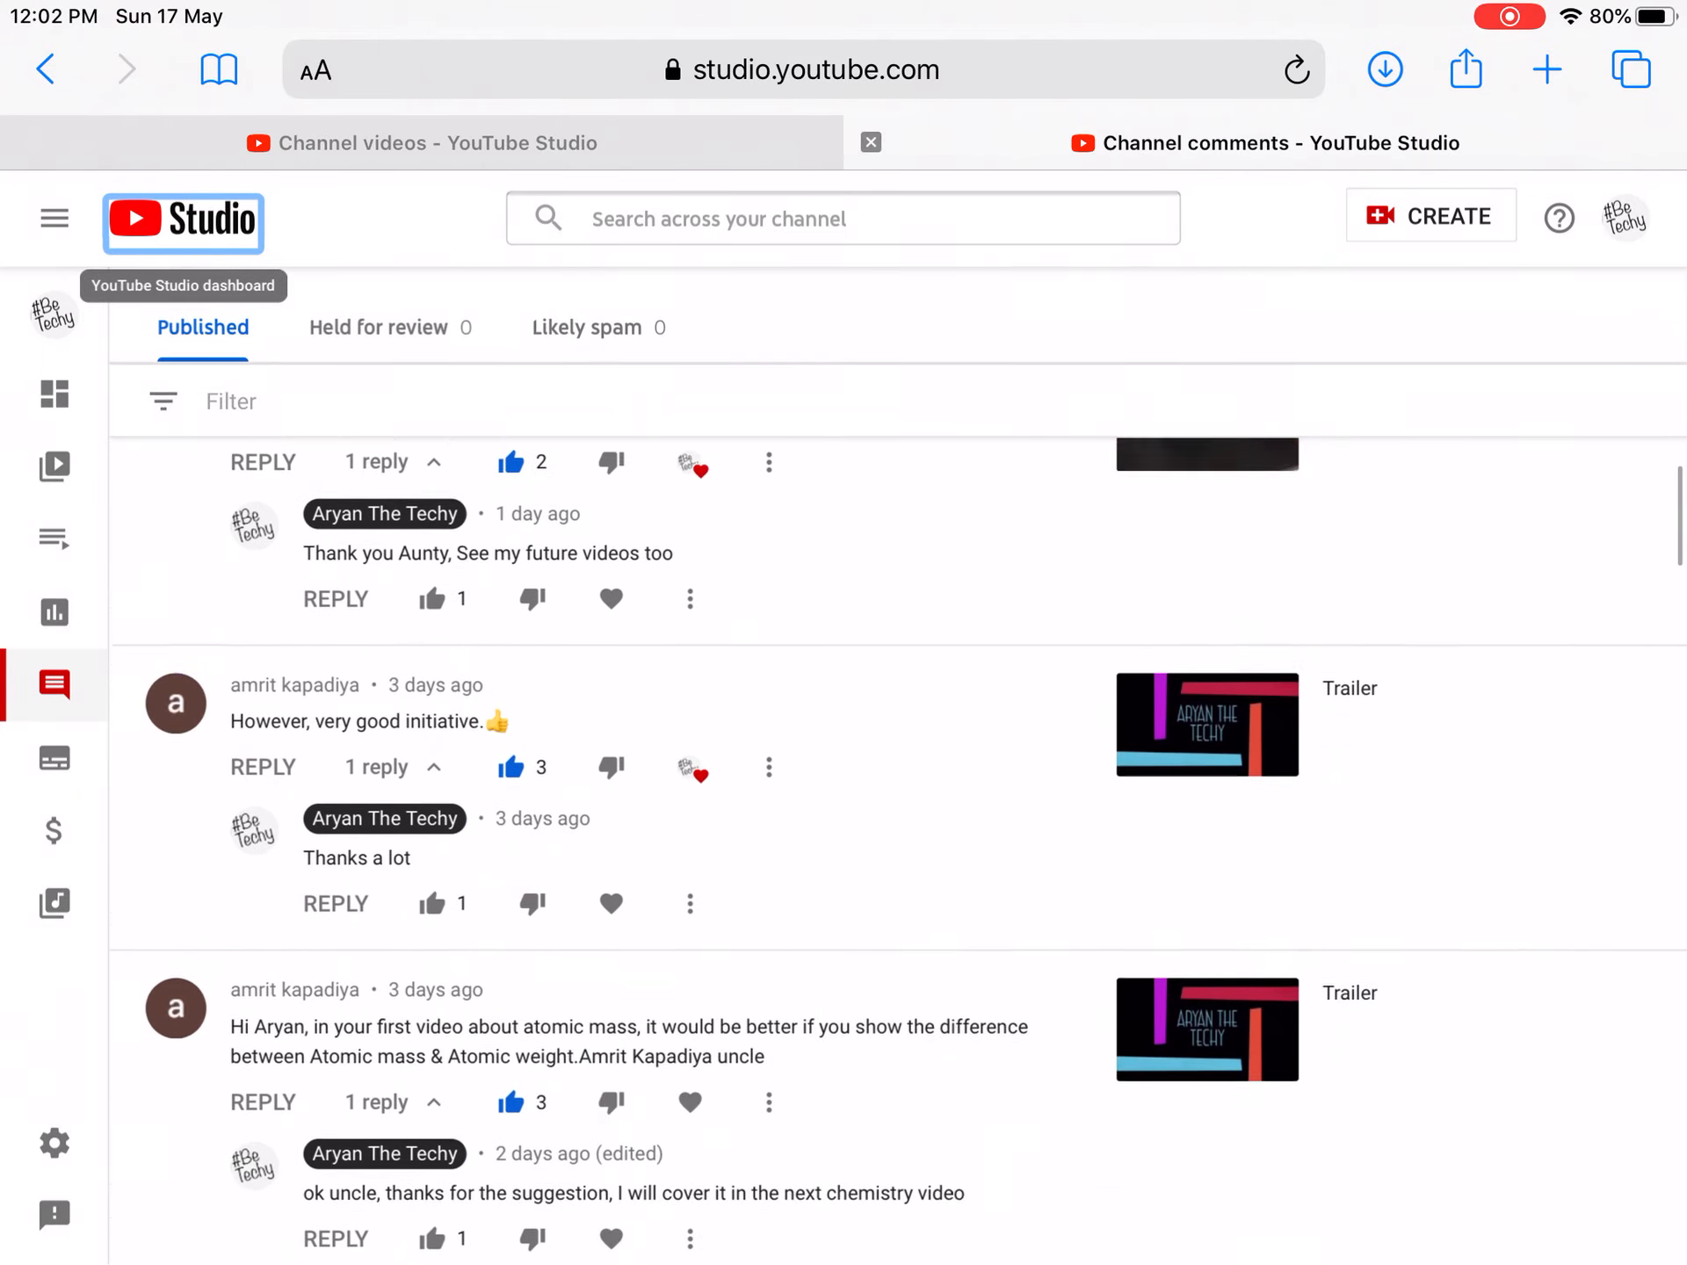
scroll("down", 3)
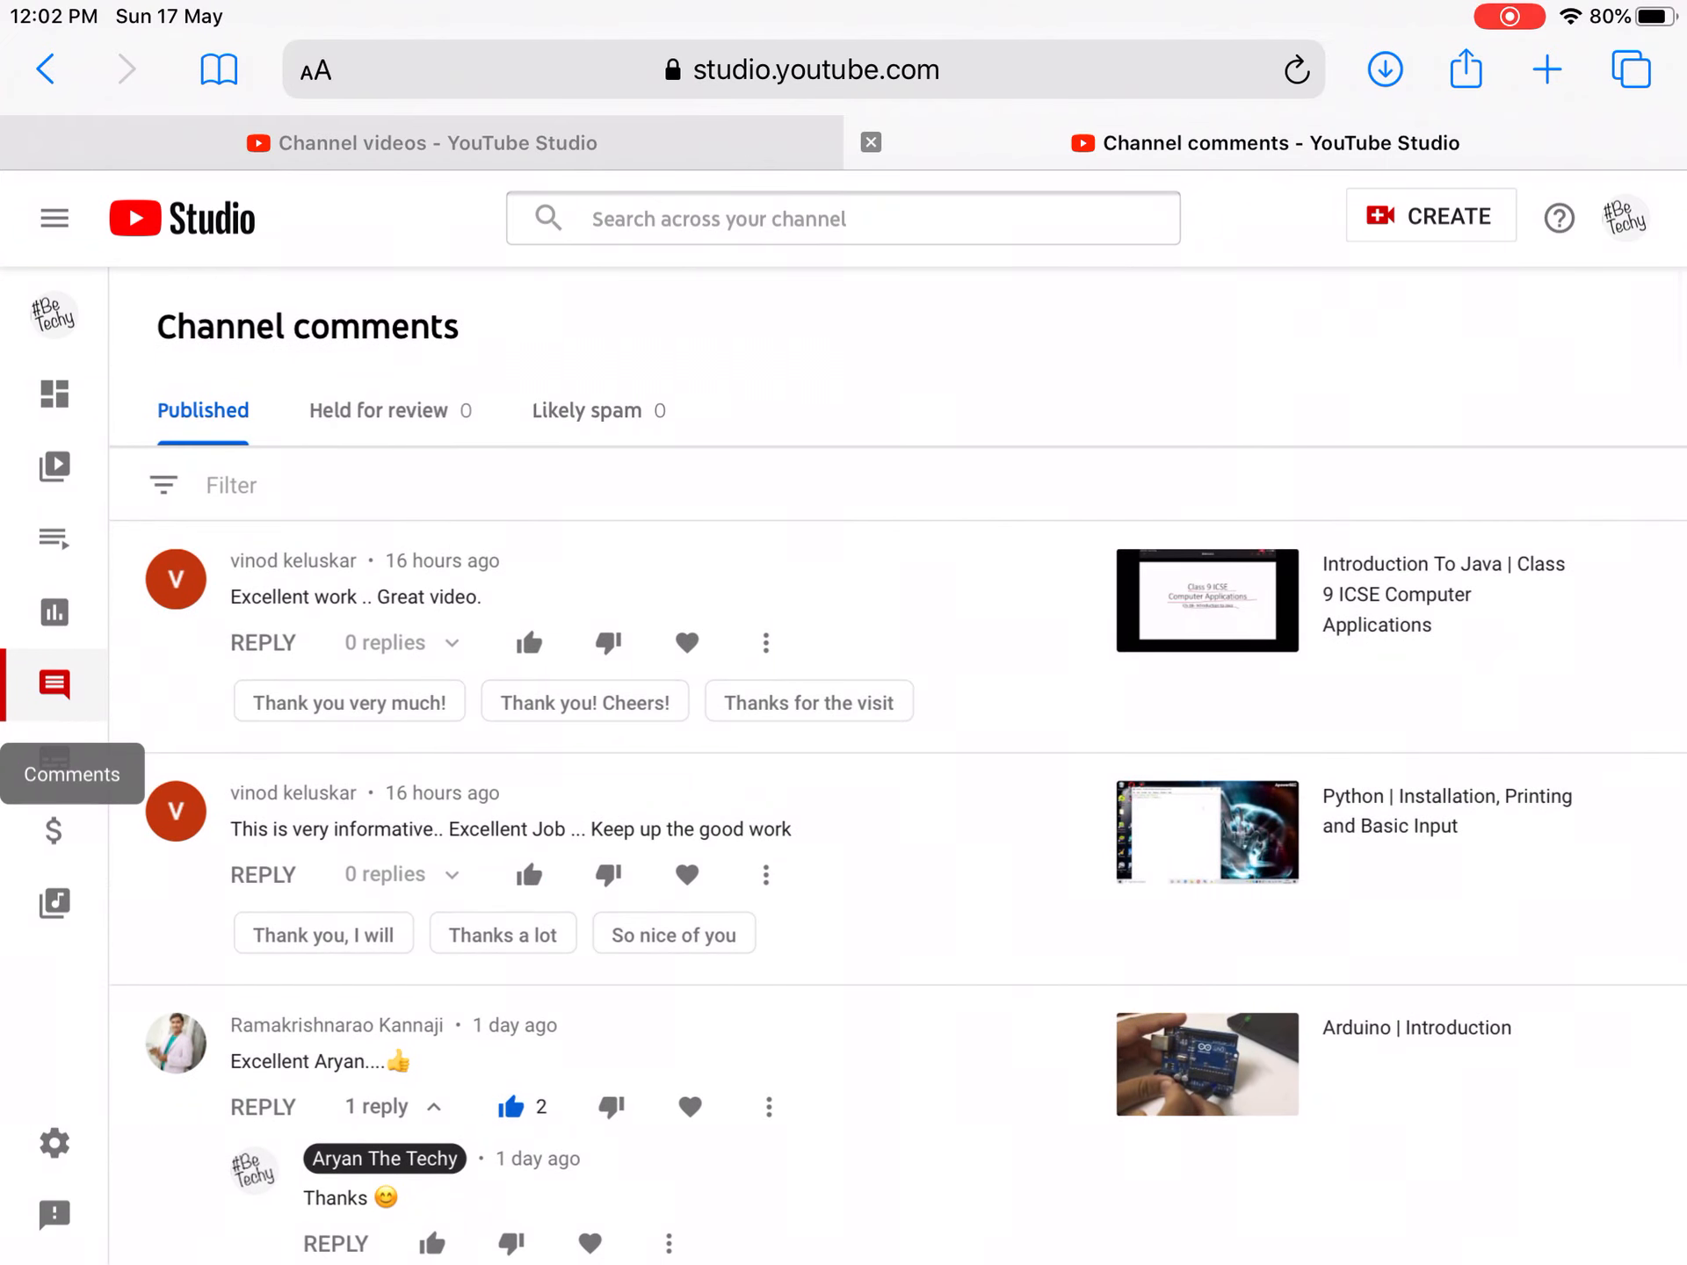
left_click(204, 485)
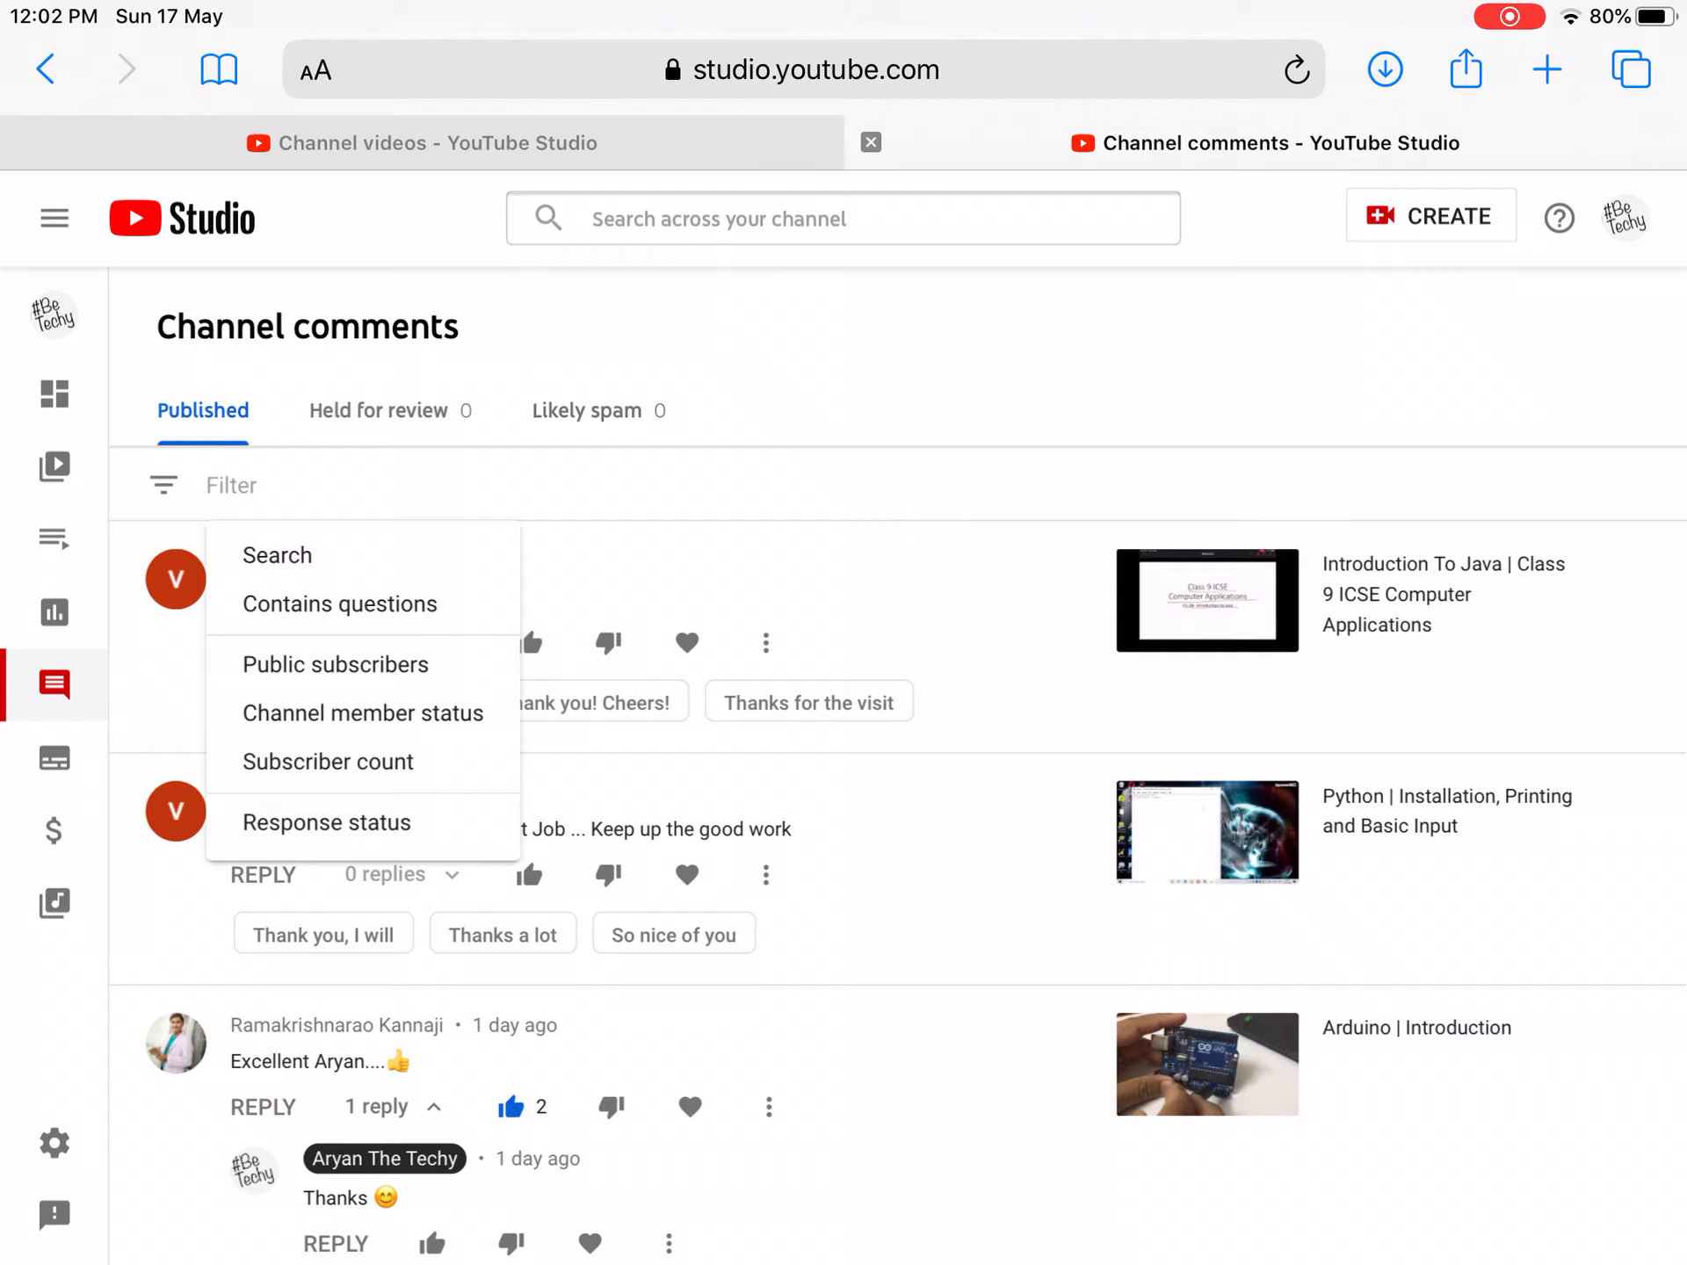
scroll("down", 3)
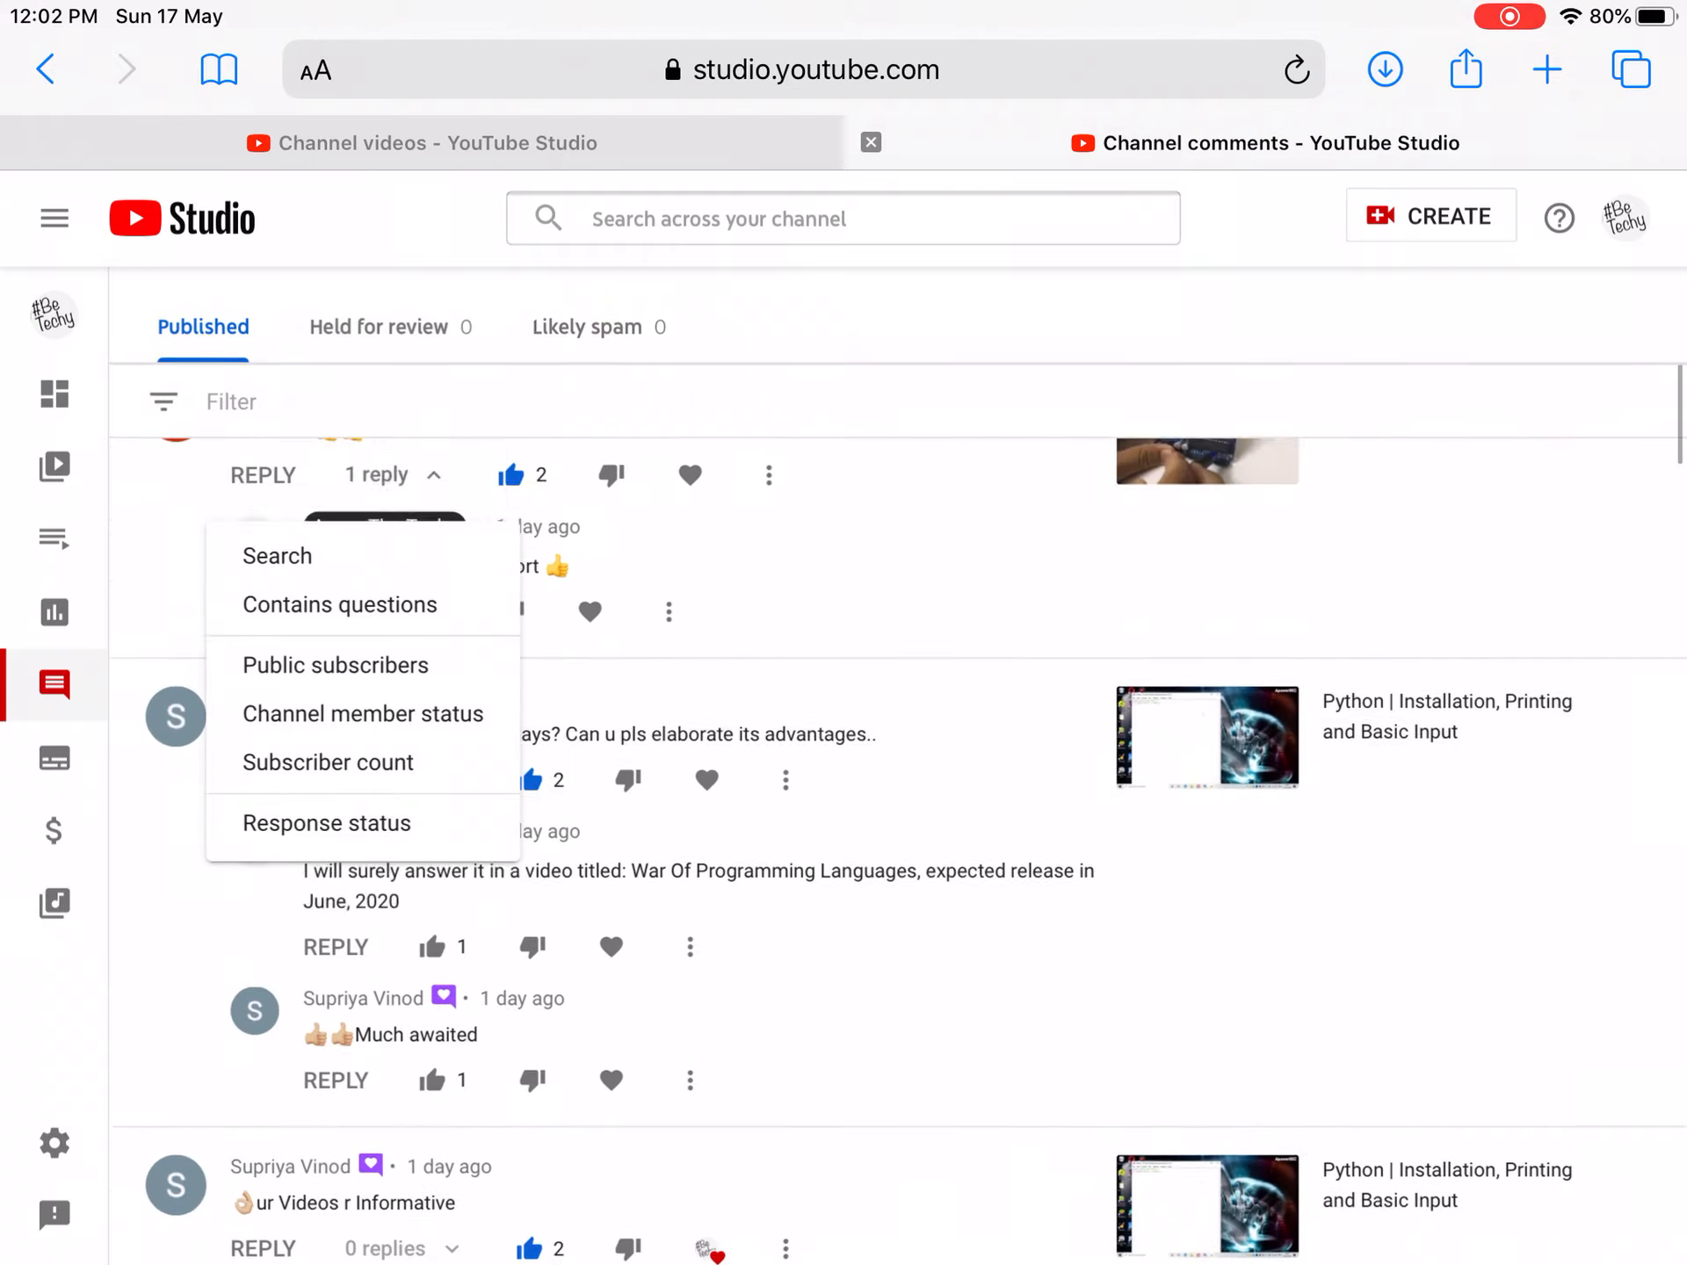
left_click(232, 485)
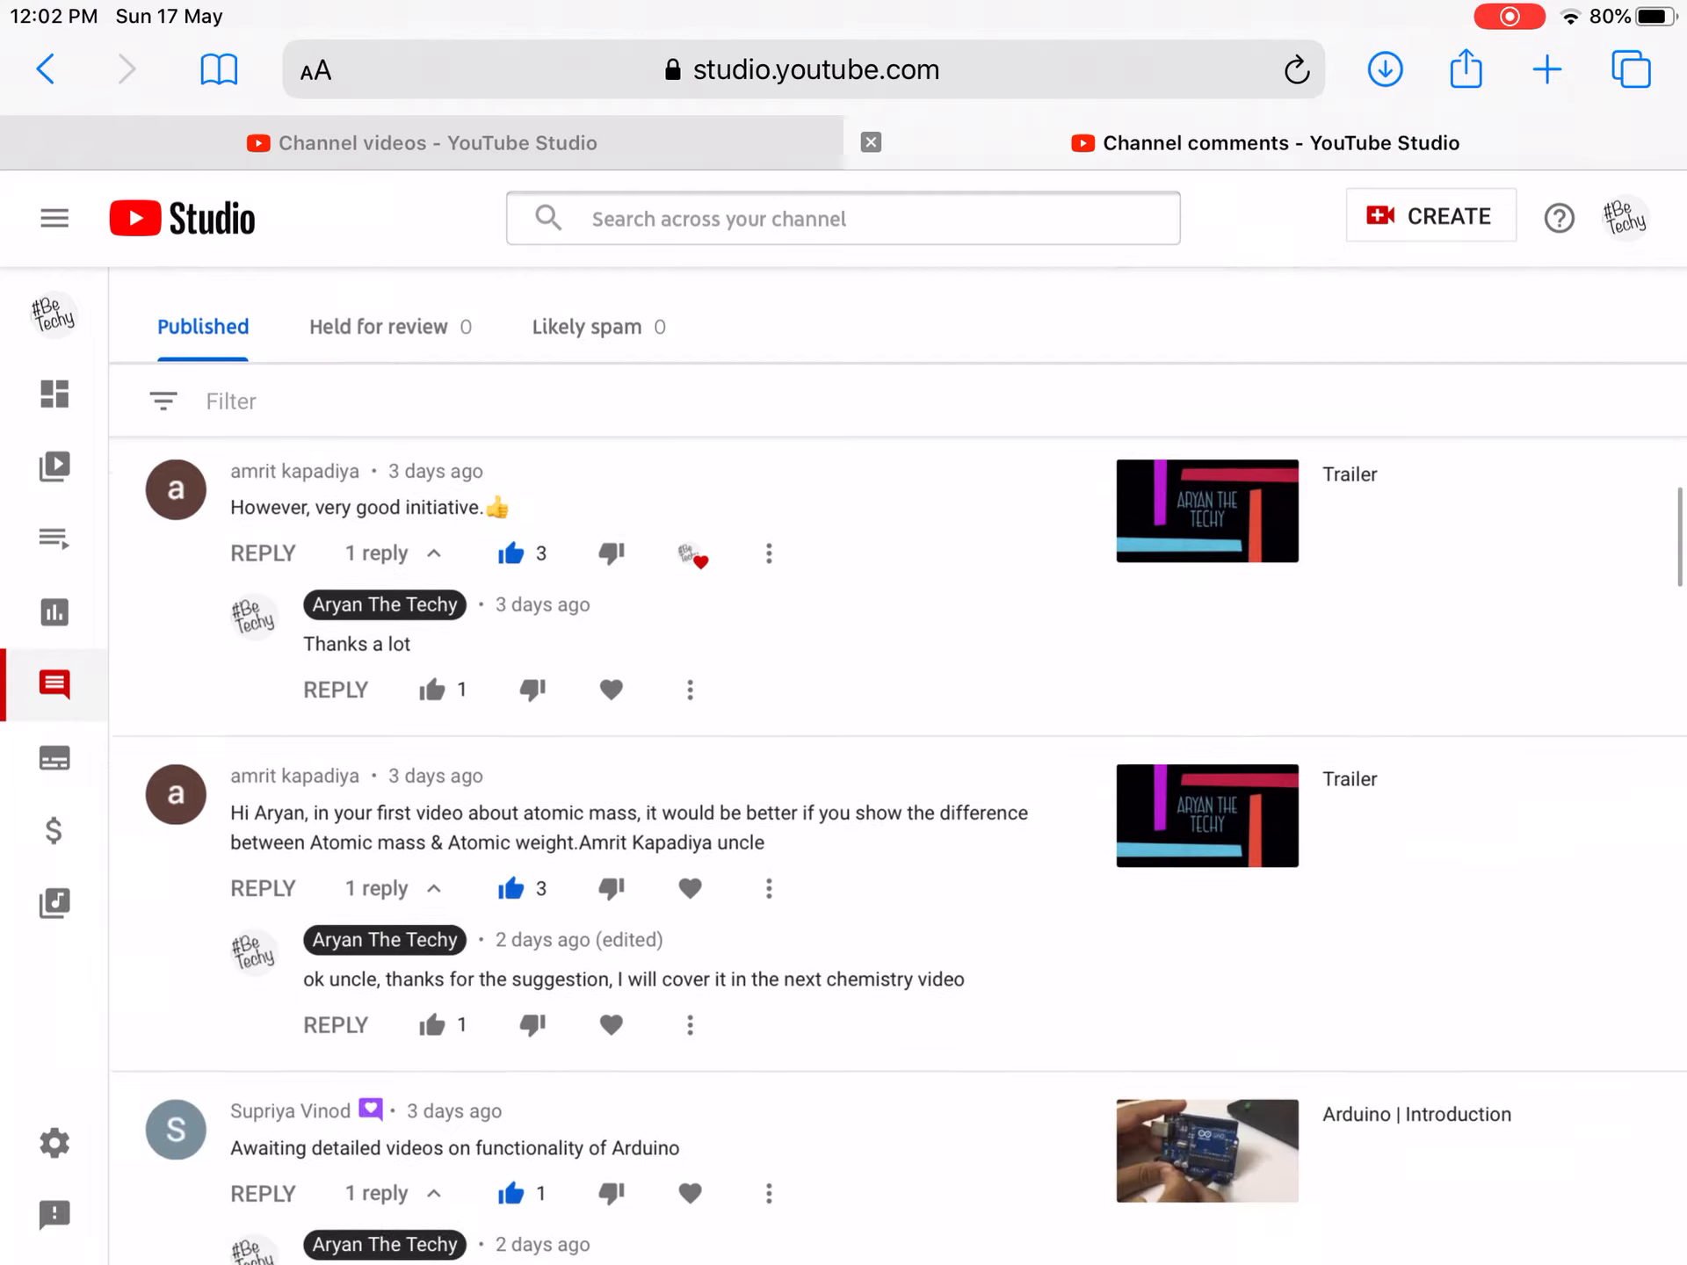
- Reveal the action menu for the 'content could be neater' comment, showing Hide user from channel
scroll("down", 3)
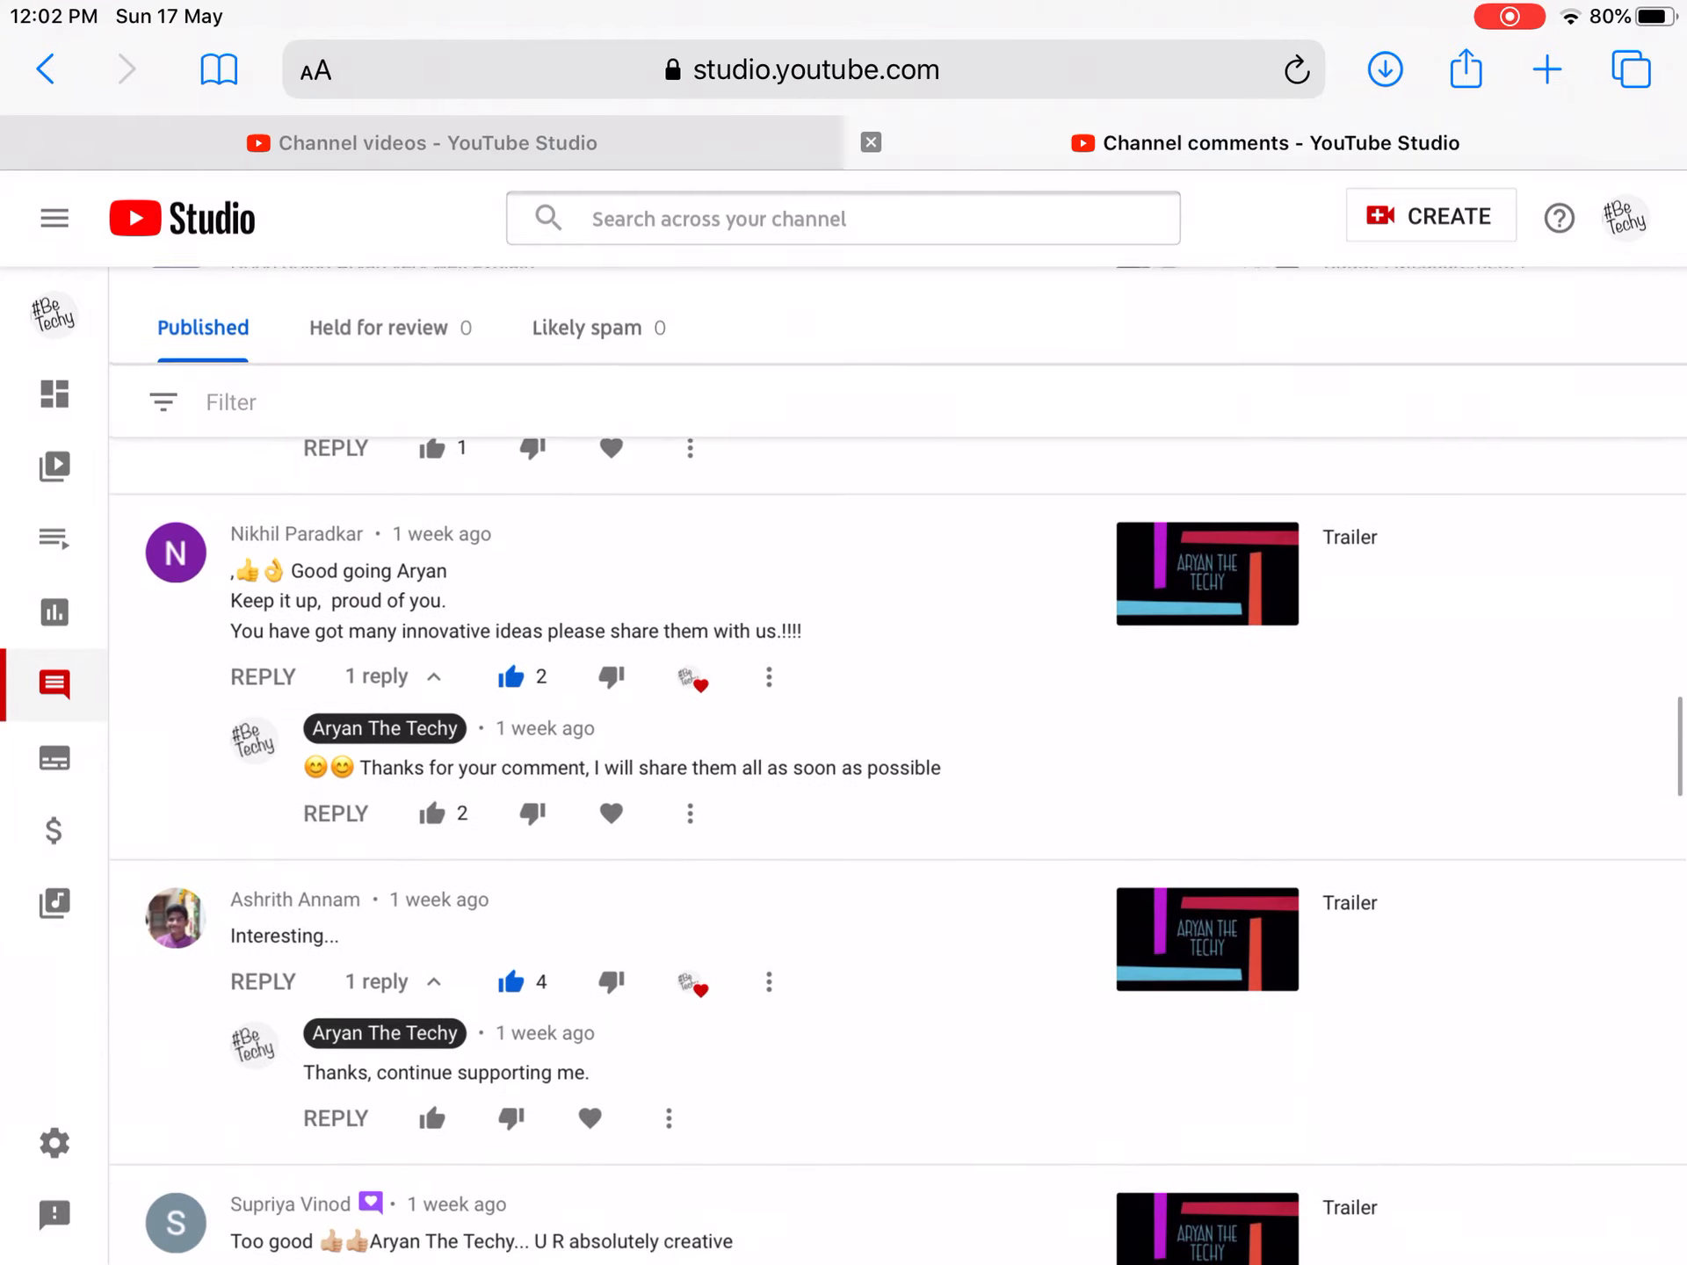
scroll("down", 3)
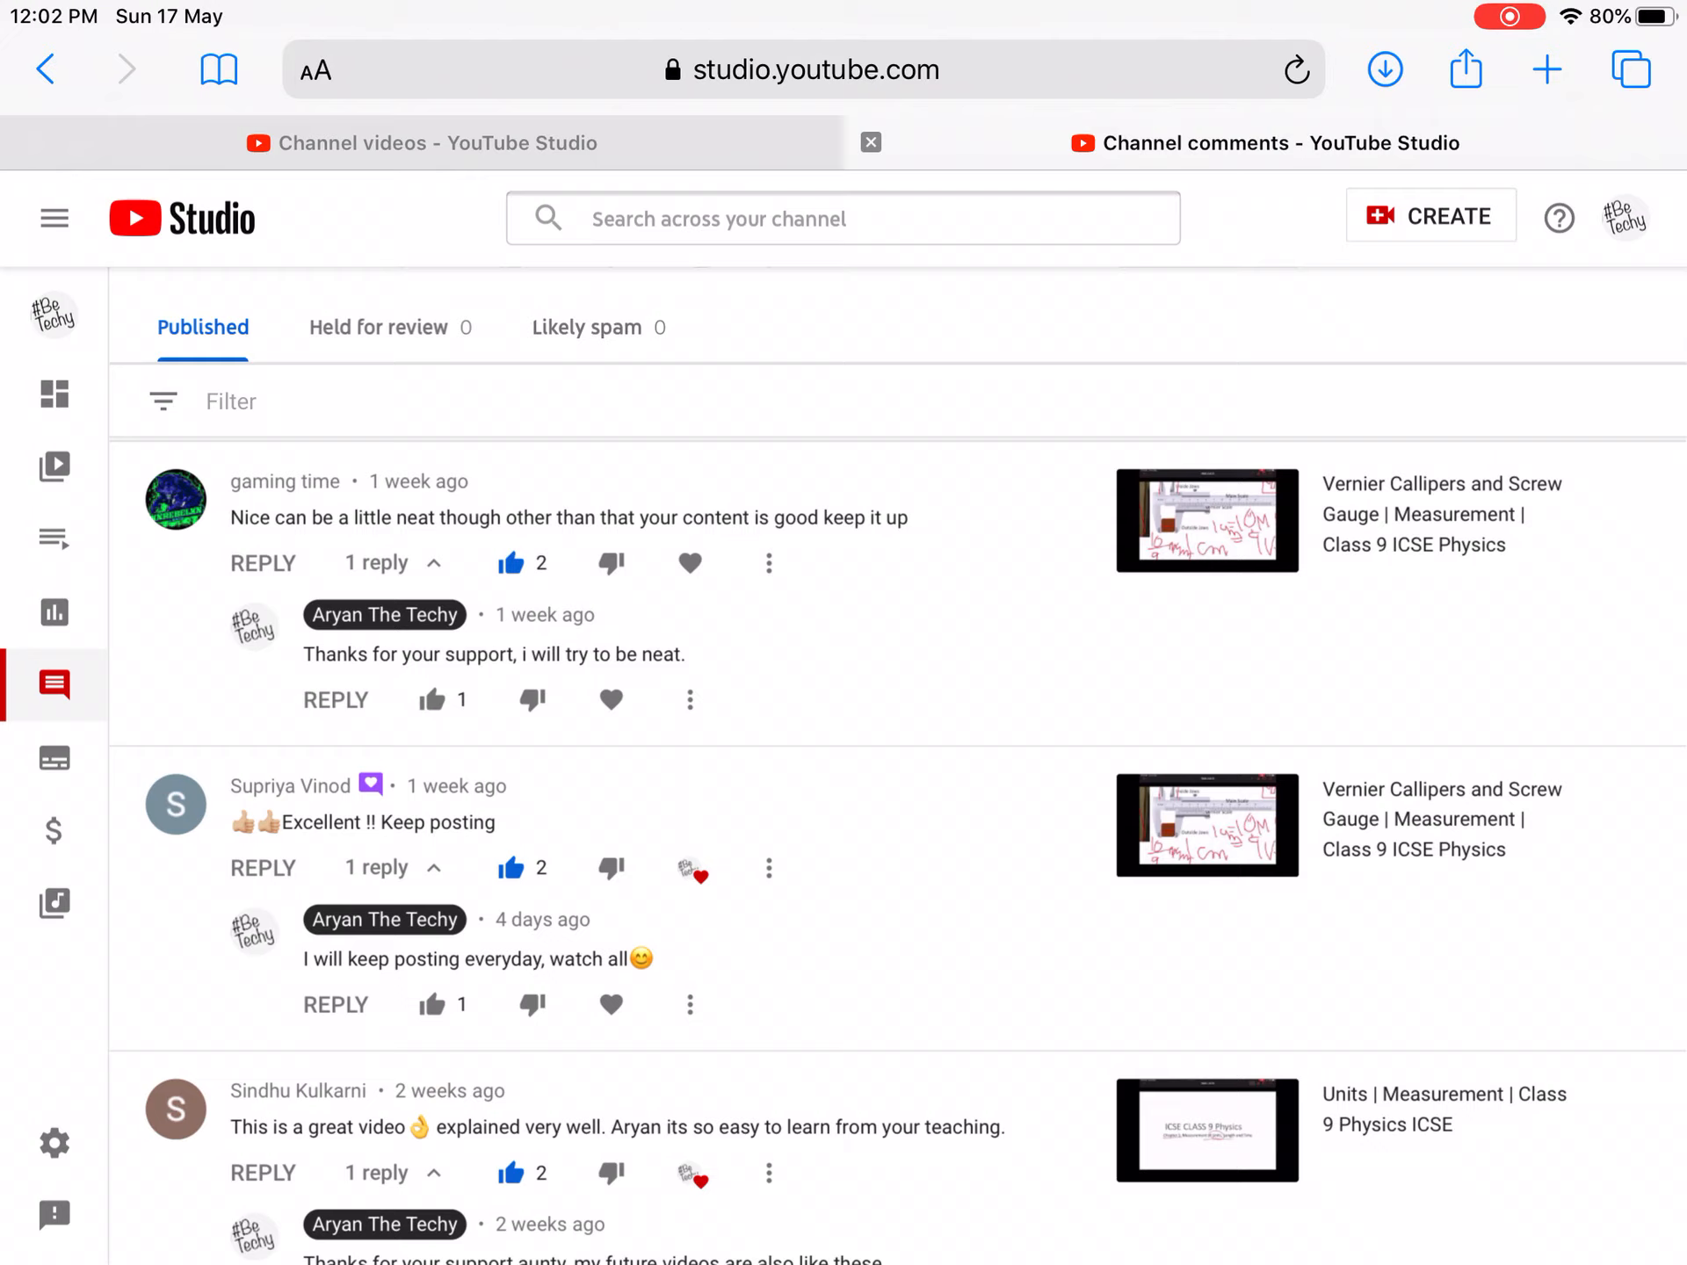
left_click(768, 564)
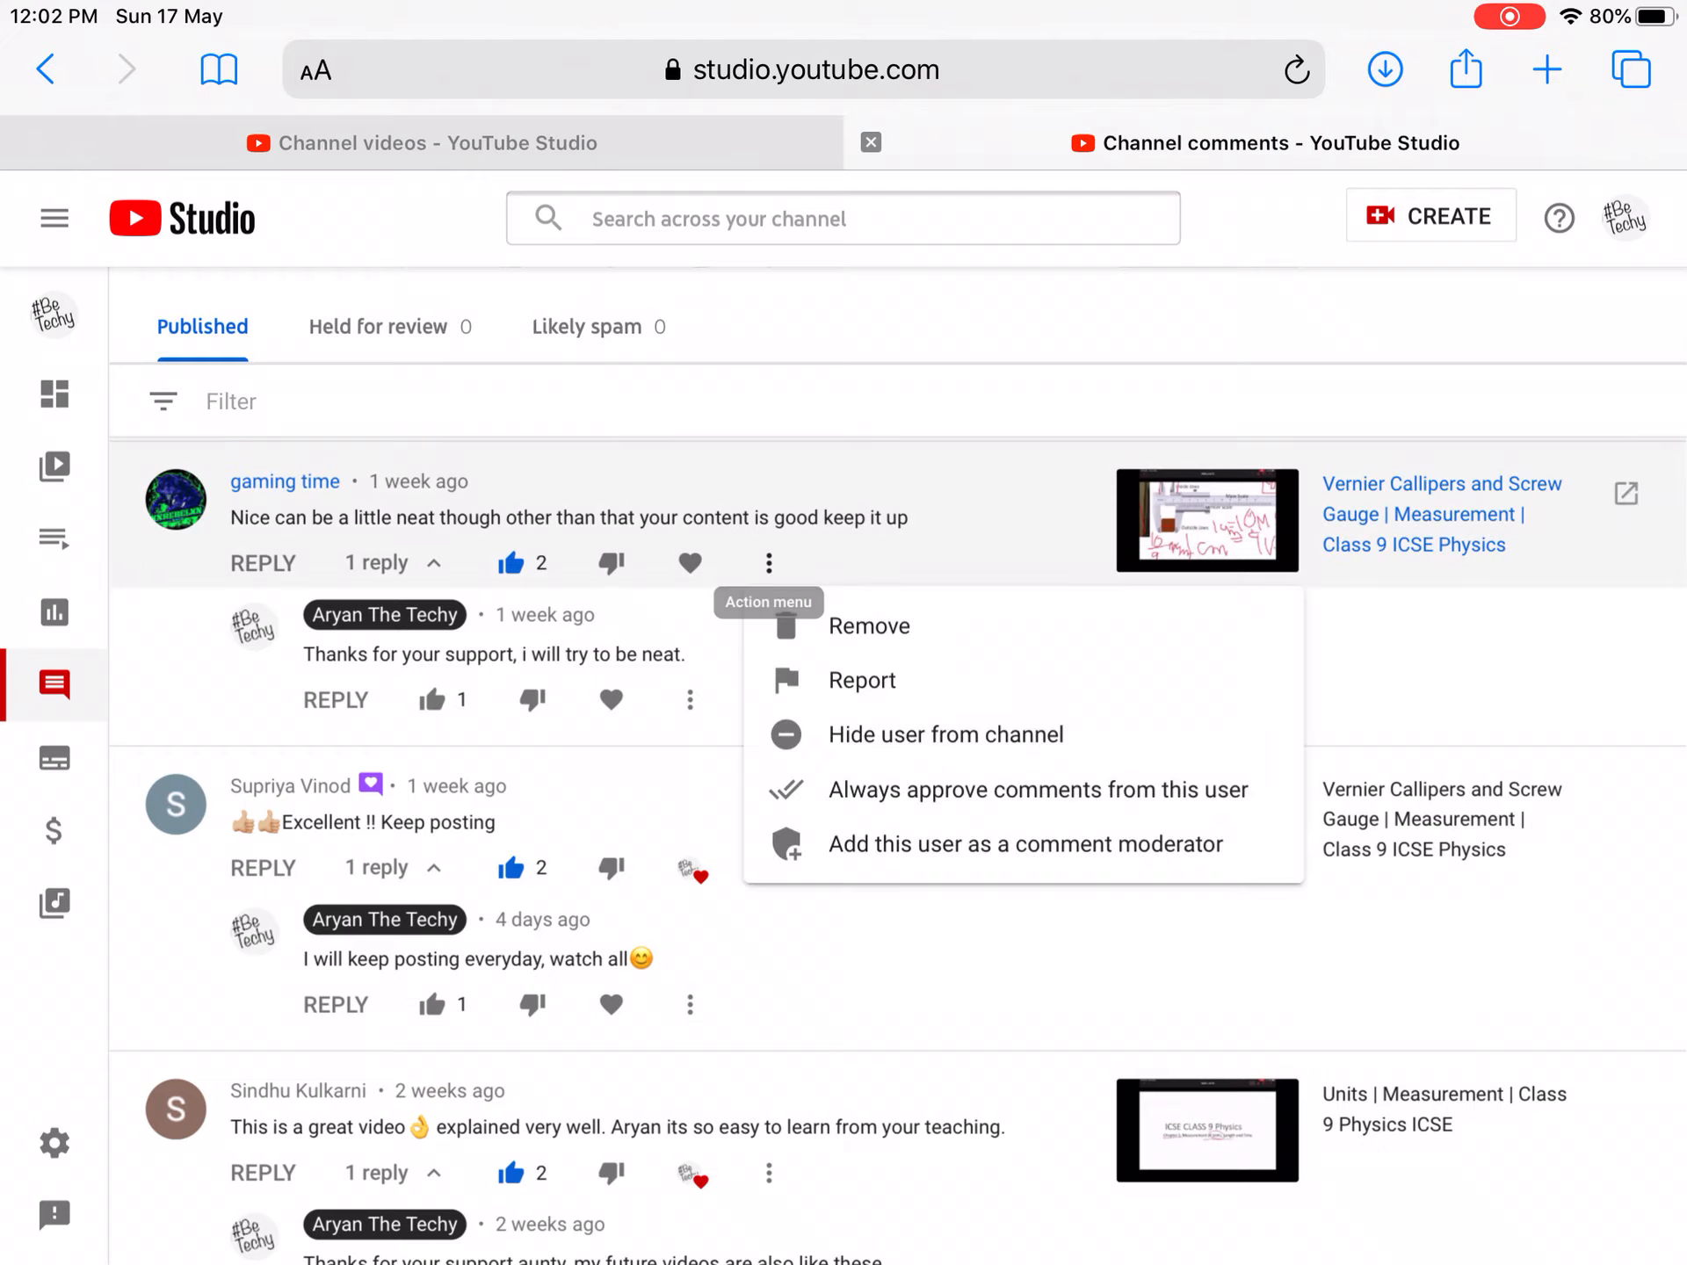